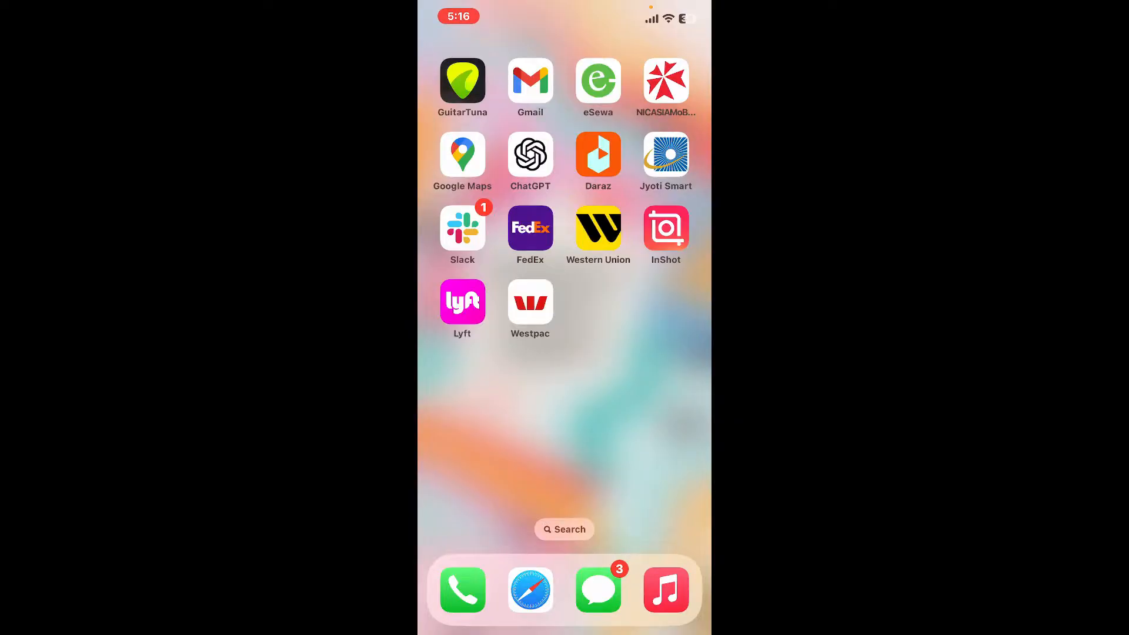
Step: Launch the Lyft app from the Home Screen
{"action": "left_click", "coordinate": [462, 301]}
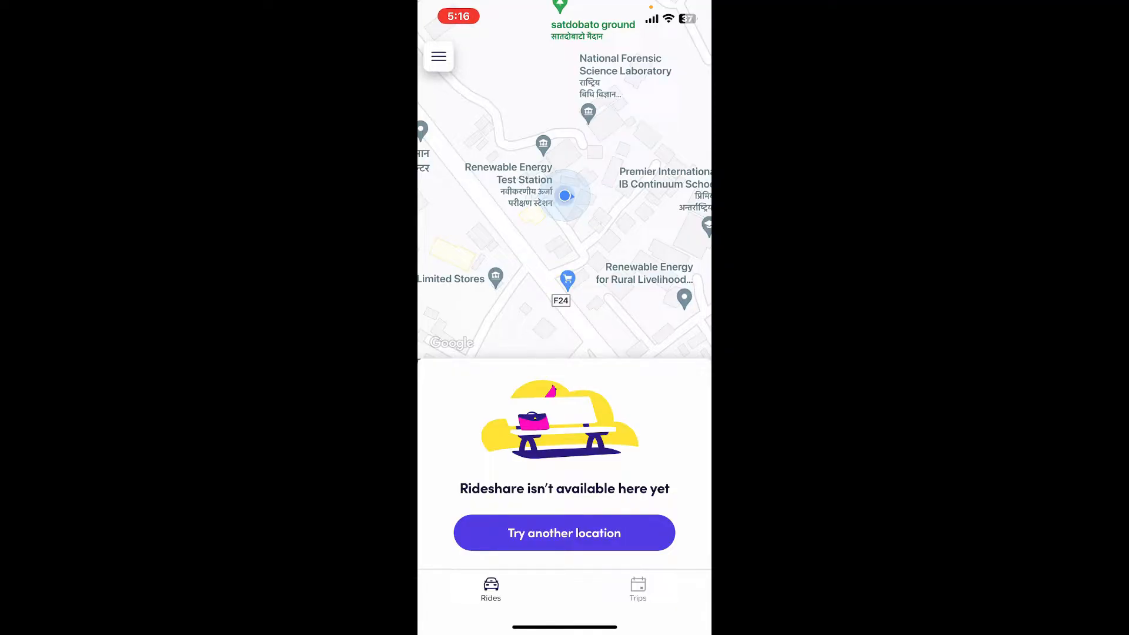
Step: Navigate from the account menu to Help > Profile and account > Edit profile or account
{"action": "left_click", "coordinate": [439, 56]}
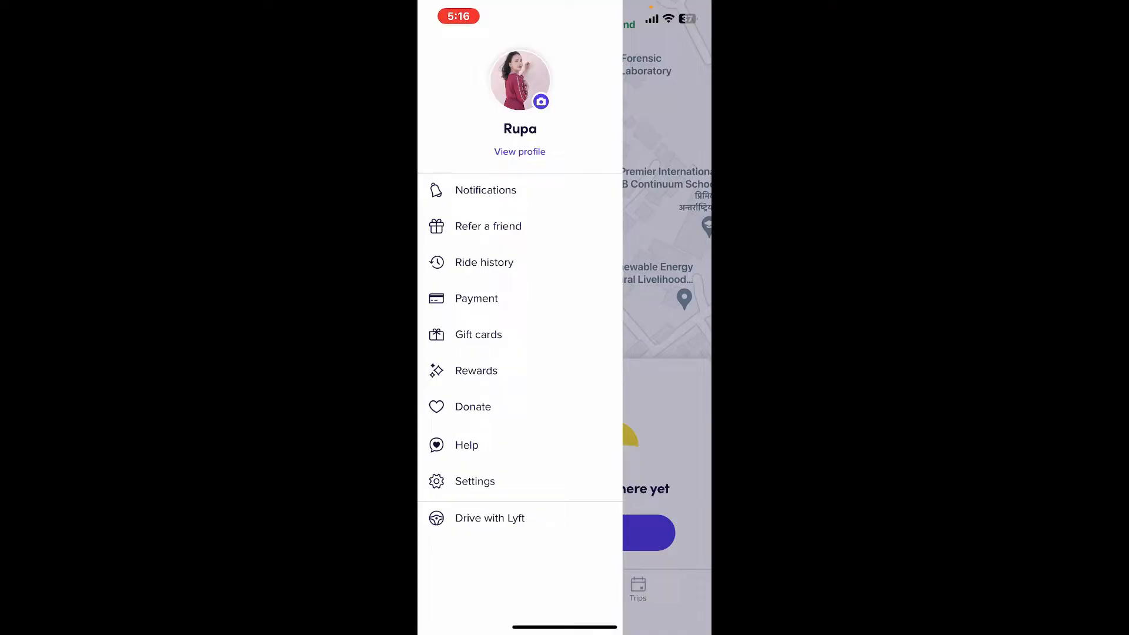
{"action": "left_click", "coordinate": [475, 482]}
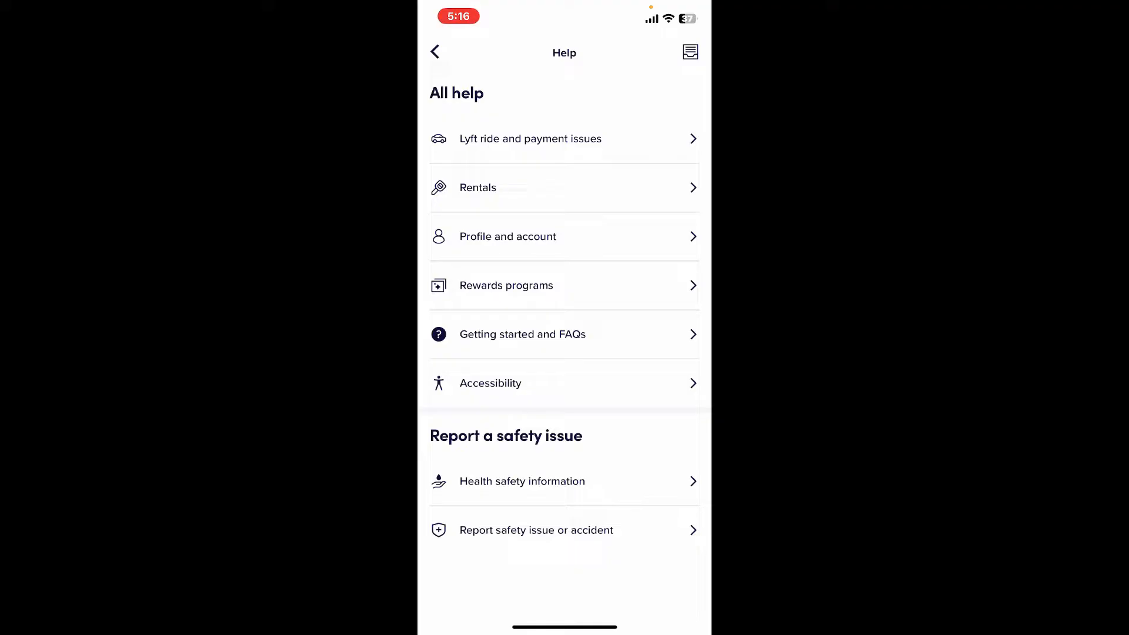
{"action": "left_click", "coordinate": [508, 236]}
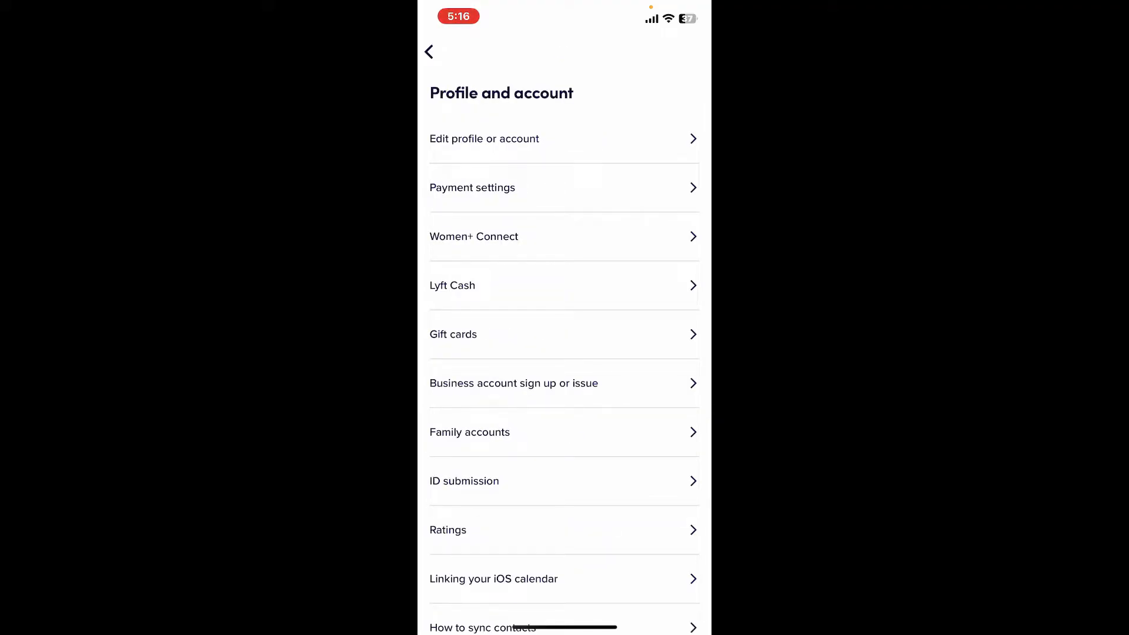
{"action": "left_click", "coordinate": [485, 138]}
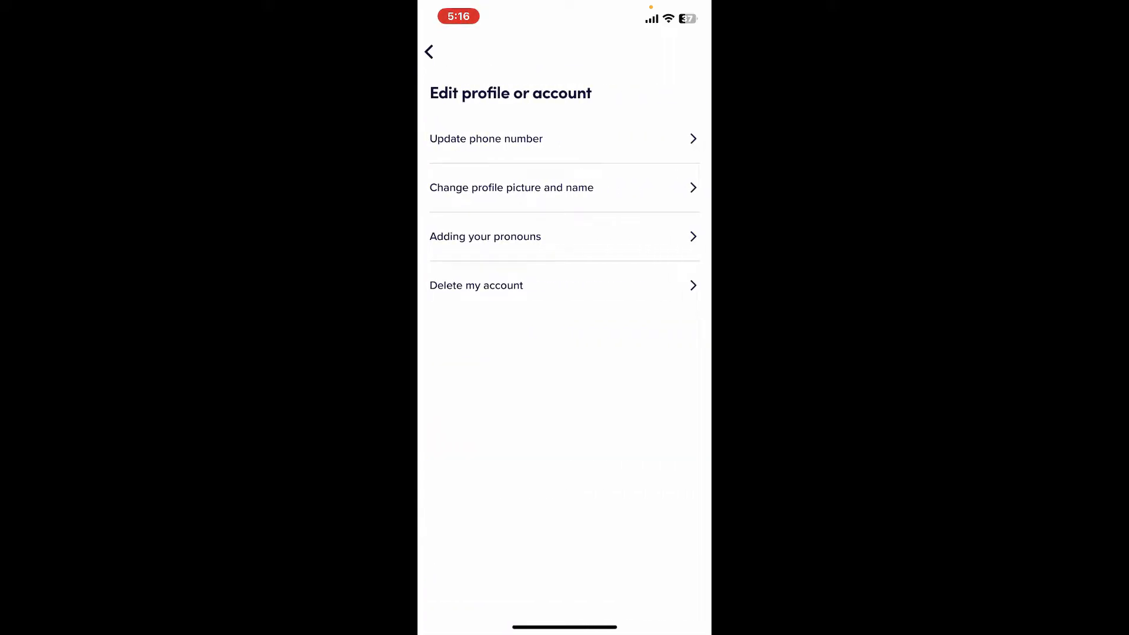
Step: Open the Delete my account article and expand 'How to delete your Lyft account'
{"action": "left_click", "coordinate": [476, 284]}
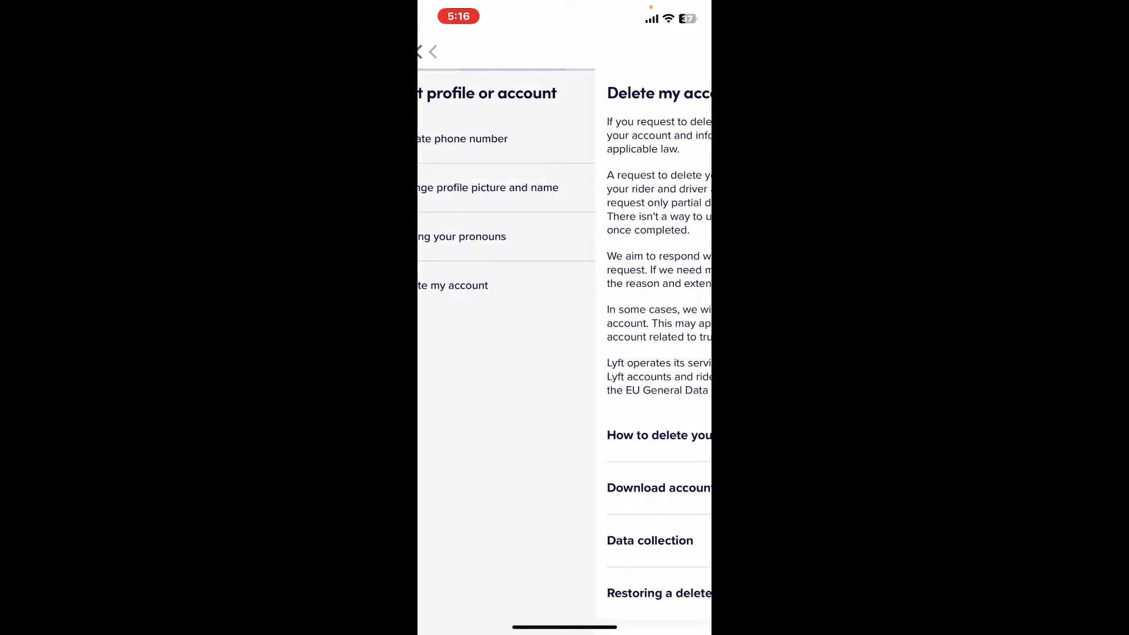
{"action": "left_click", "coordinate": [452, 284]}
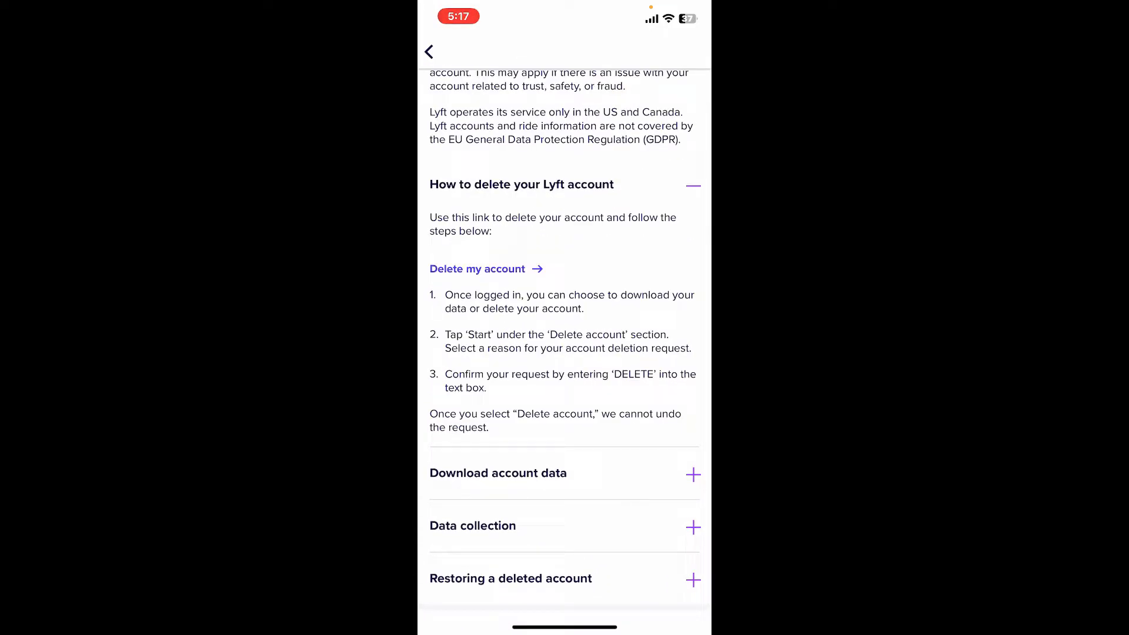
Step: Follow the deletion link, sign in by phone and submit the texted verification code
{"action": "left_click", "coordinate": [478, 268]}
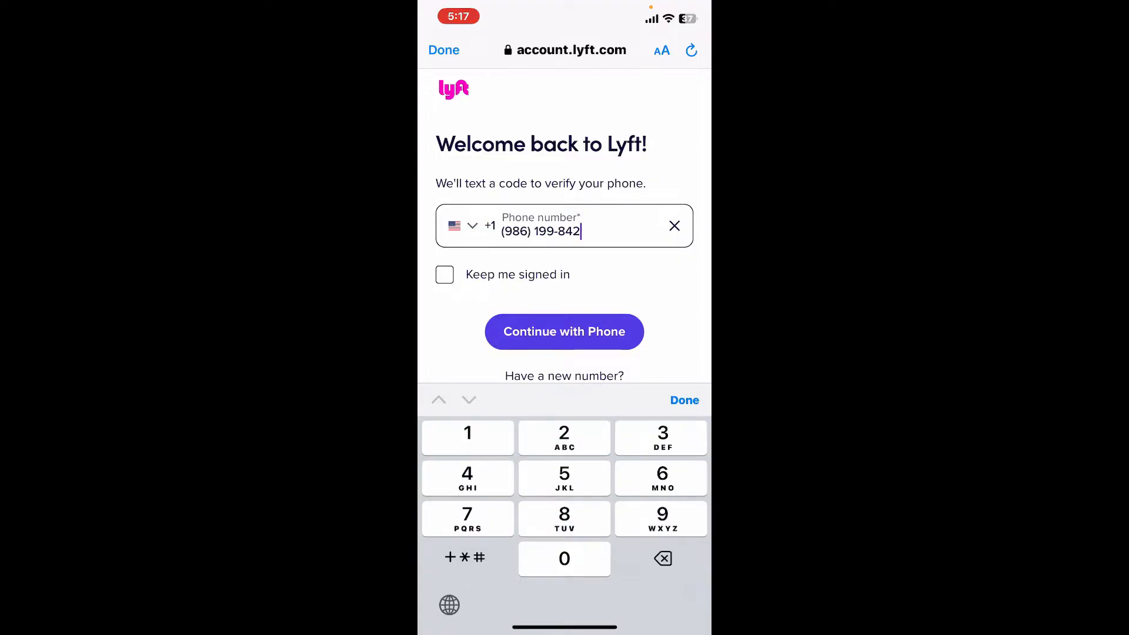
{"action": "left_click", "coordinate": [565, 332]}
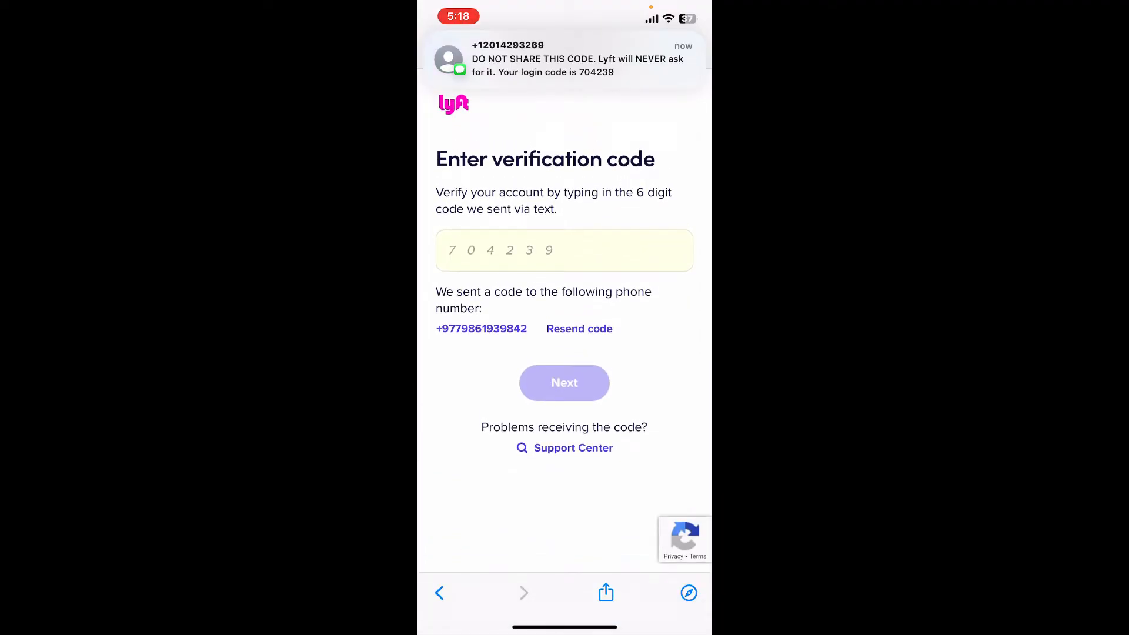
{"action": "left_click", "coordinate": [564, 383]}
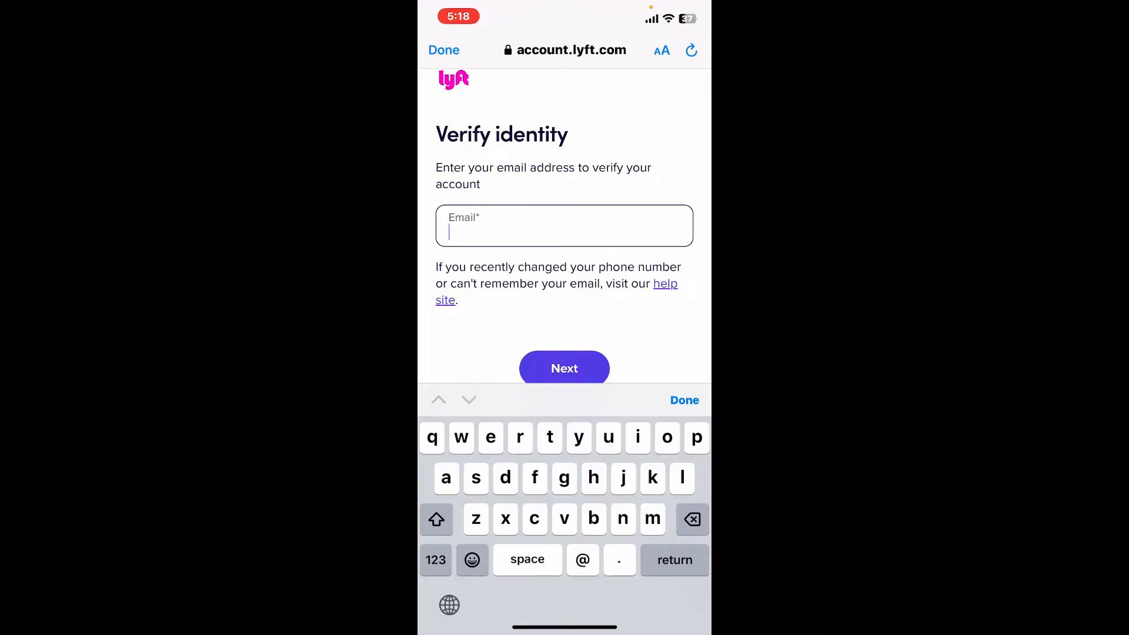
{"action": "type", "text": "rup"}
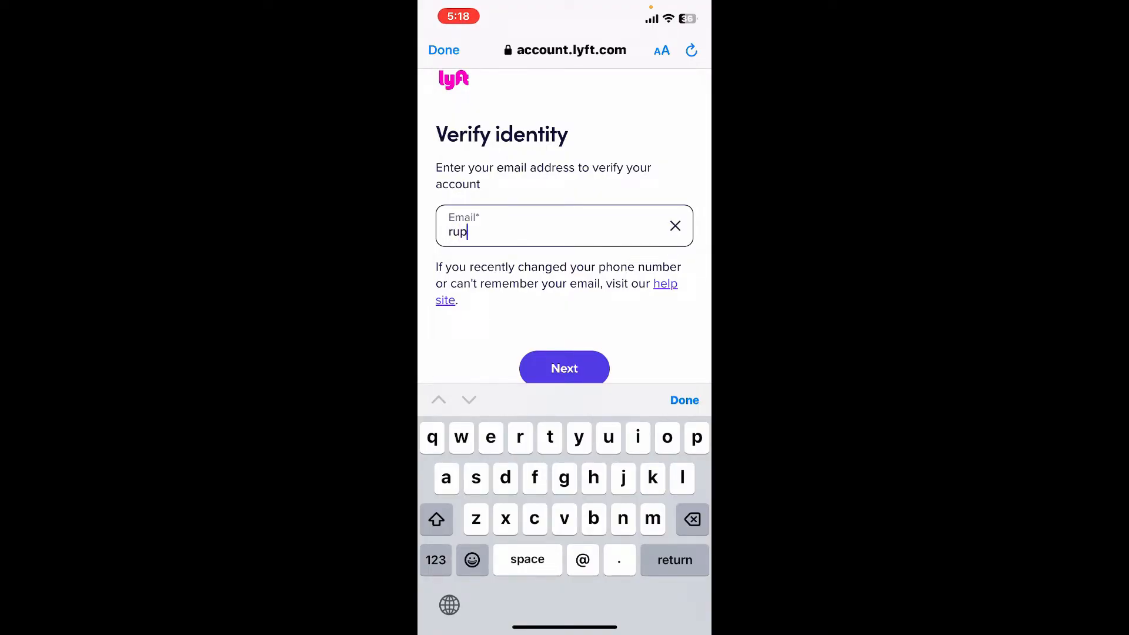
{"action": "type", "text": "oopadula"}
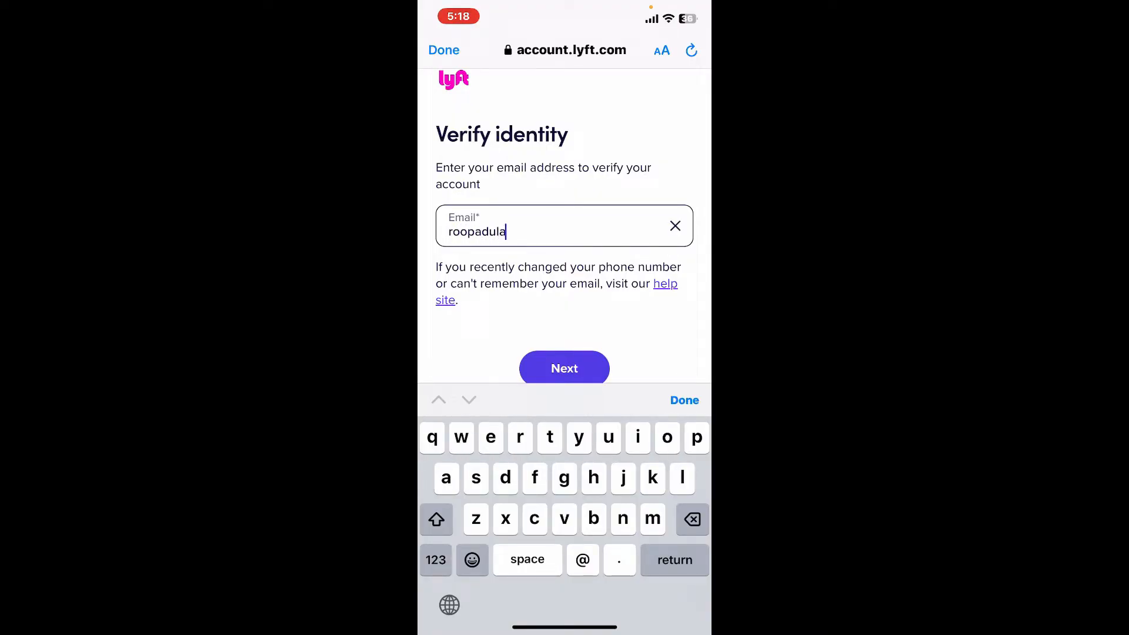
{"action": "left_click", "coordinate": [565, 368]}
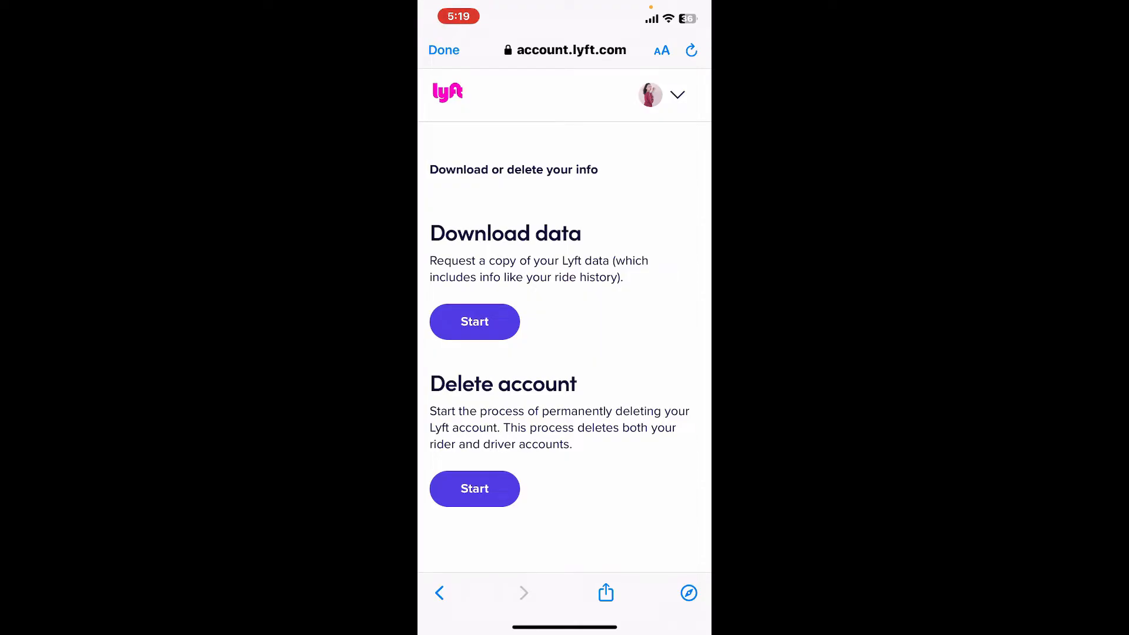
Step: Start Delete account, choose Unauthorized account activity as the reason and continue
{"action": "left_click", "coordinate": [475, 488]}
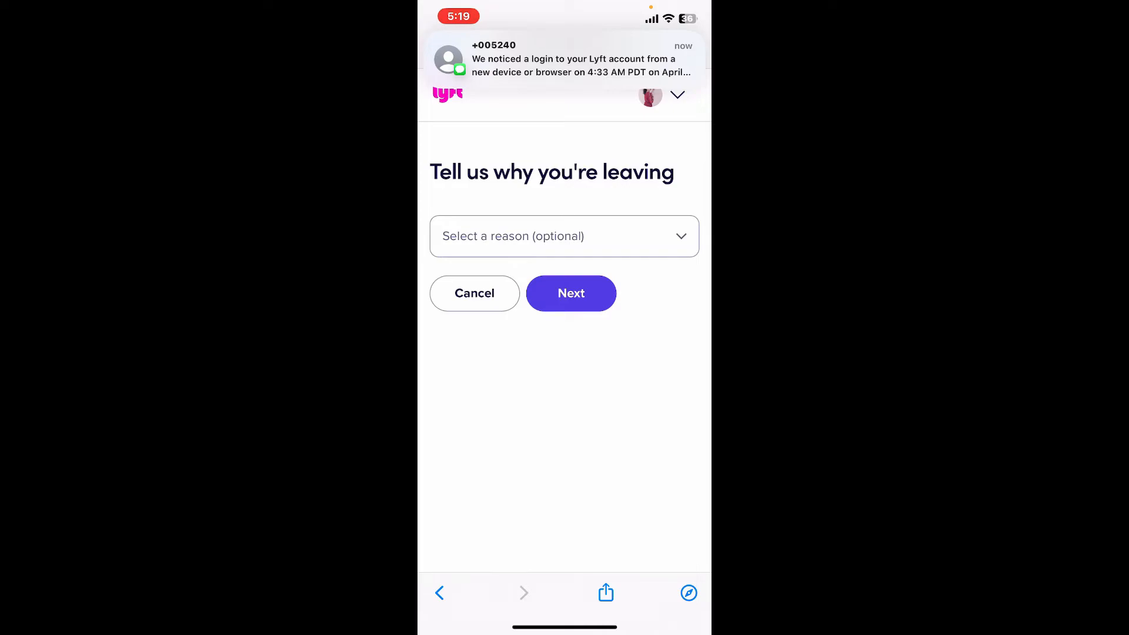
{"action": "left_click", "coordinate": [563, 235]}
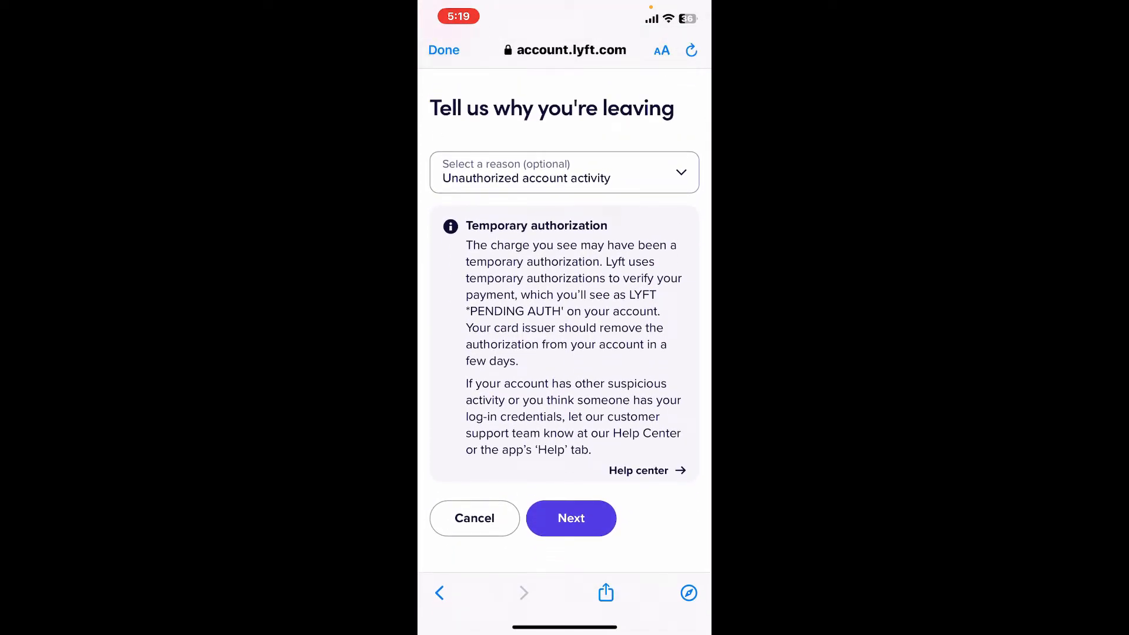
{"action": "left_click", "coordinate": [571, 517]}
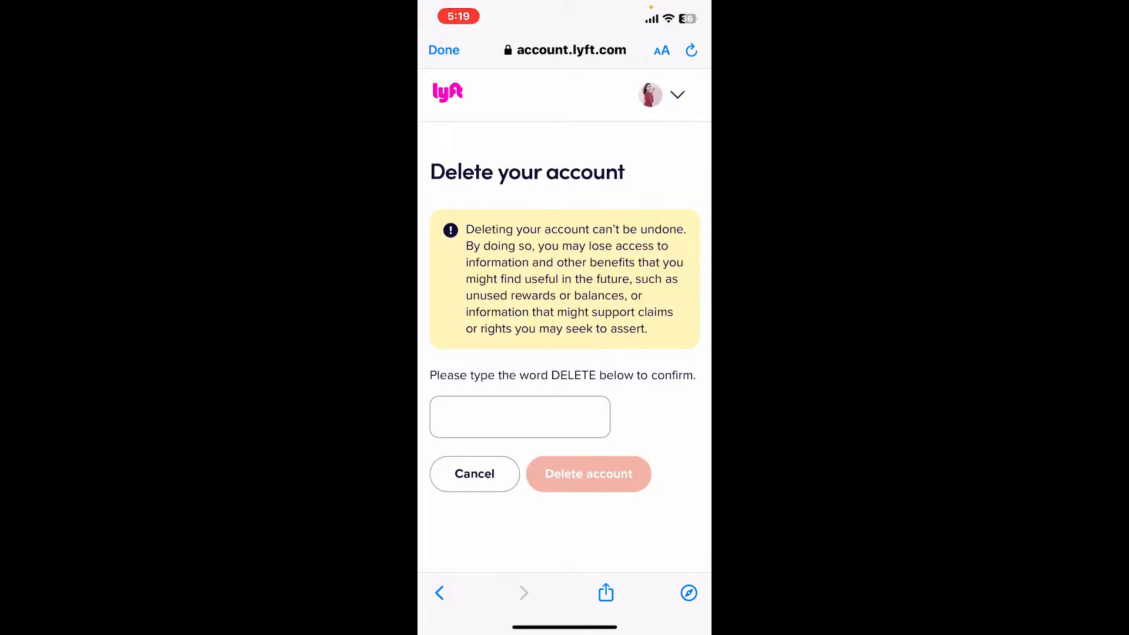
Step: Type DELETE in the confirmation box and submit the account deletion
{"action": "left_click", "coordinate": [520, 417]}
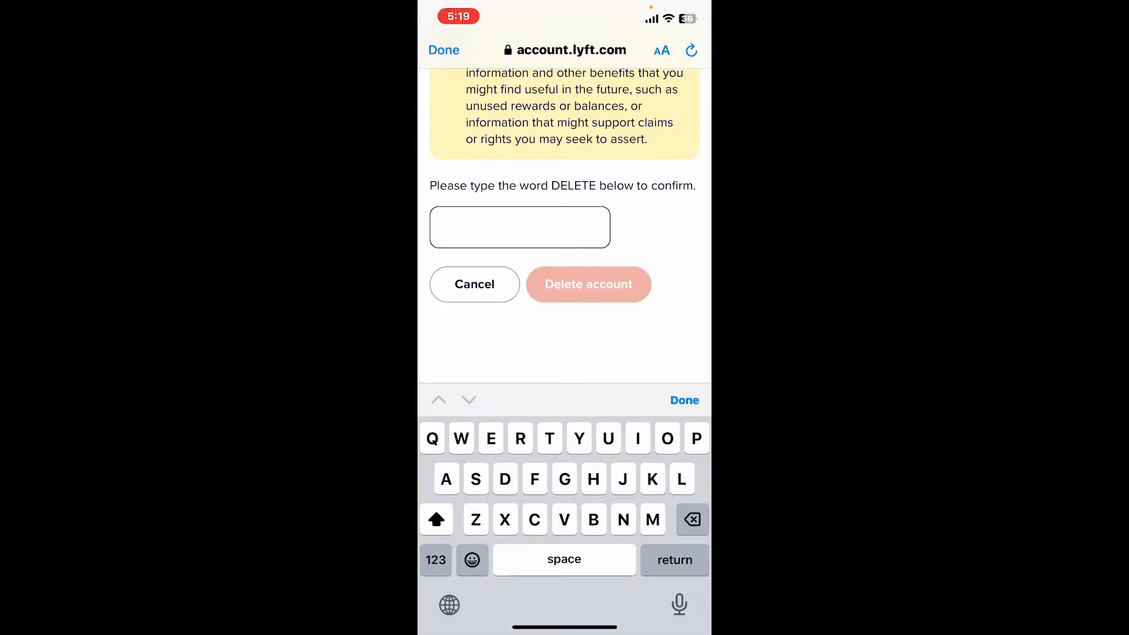
{"action": "left_click", "coordinate": [520, 227]}
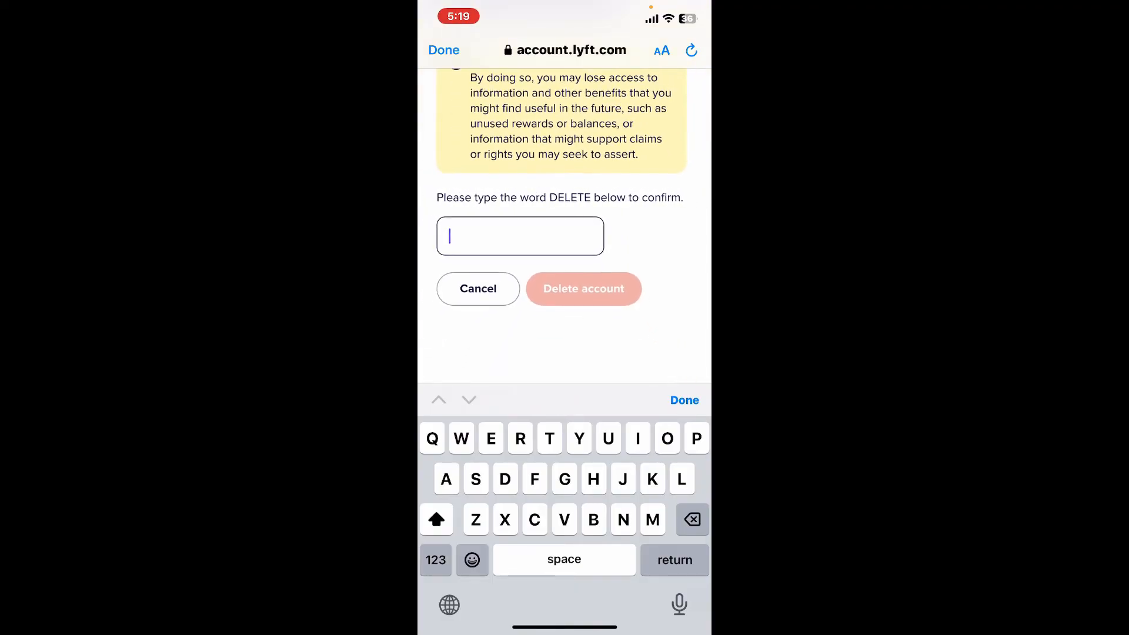
{"action": "type", "text": "DEL"}
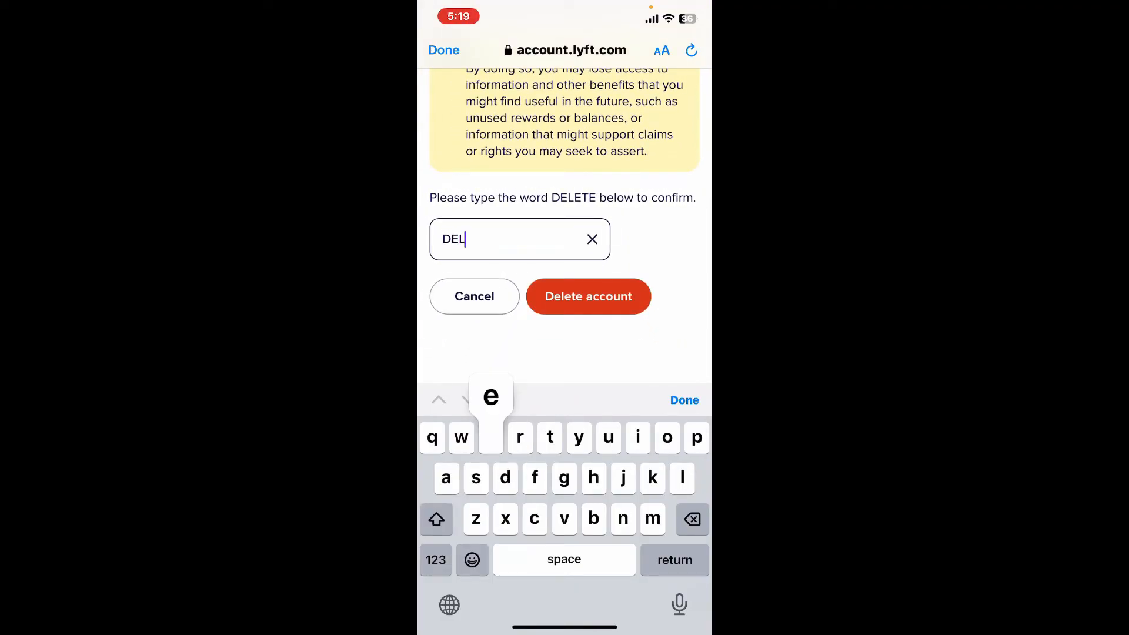
{"action": "type", "text": "ETE"}
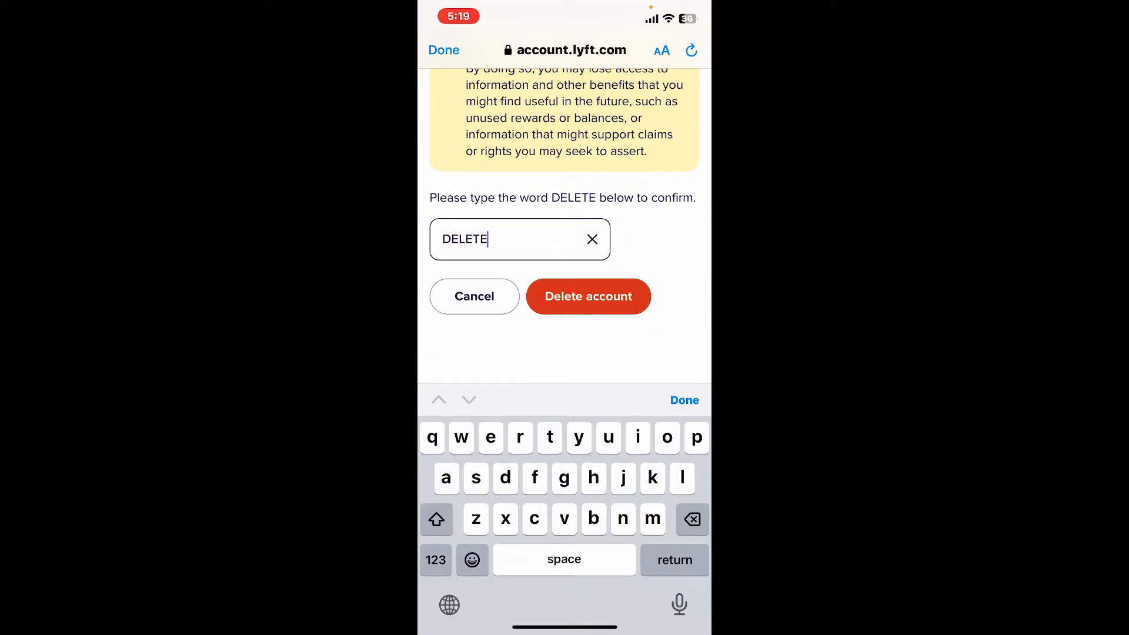
{"action": "left_click", "coordinate": [588, 296]}
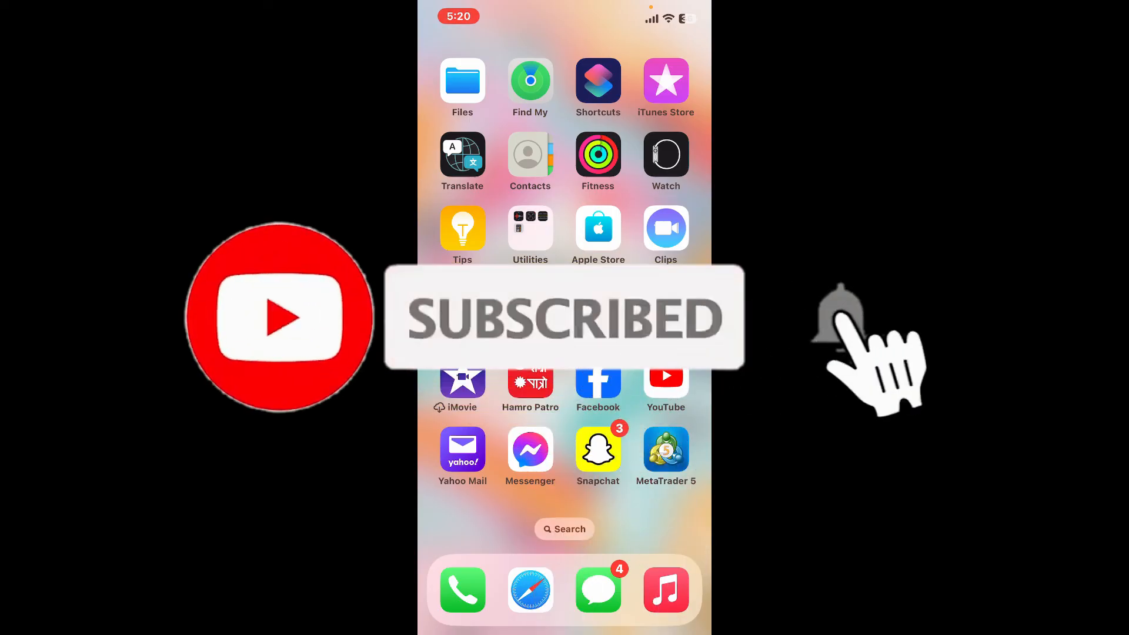
Step: Close Safari and return to the Home Screen
{"action": "left_click", "coordinate": [839, 317]}
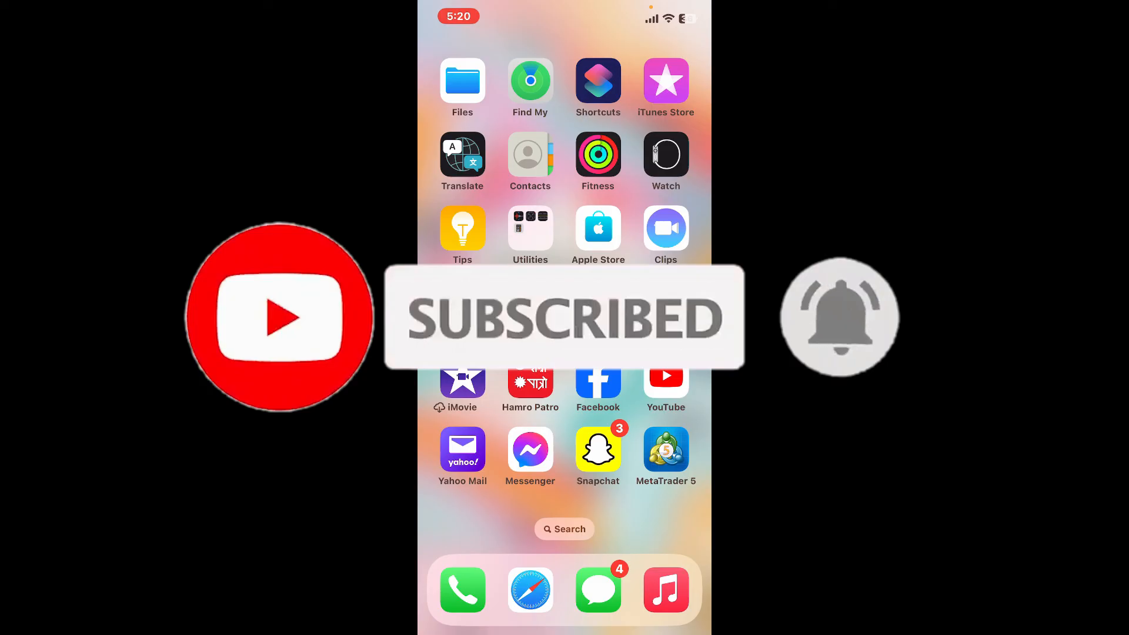